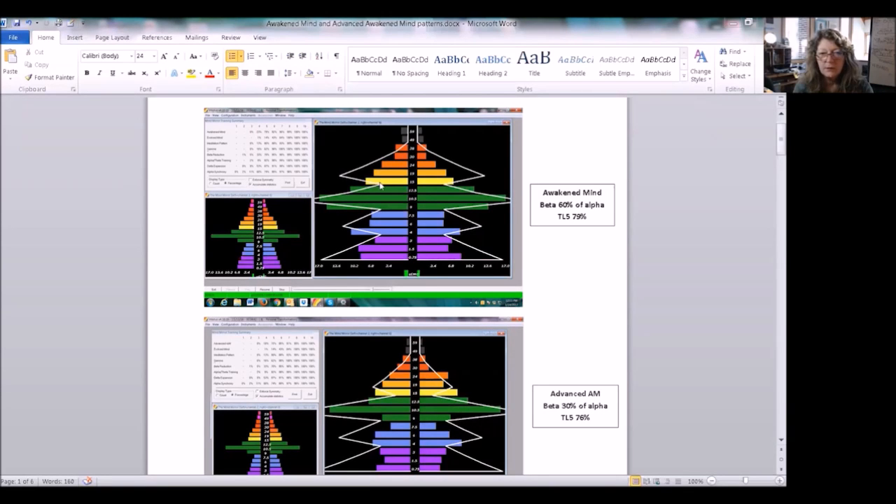
{"action": "mouse_move", "coordinate": [370, 216]}
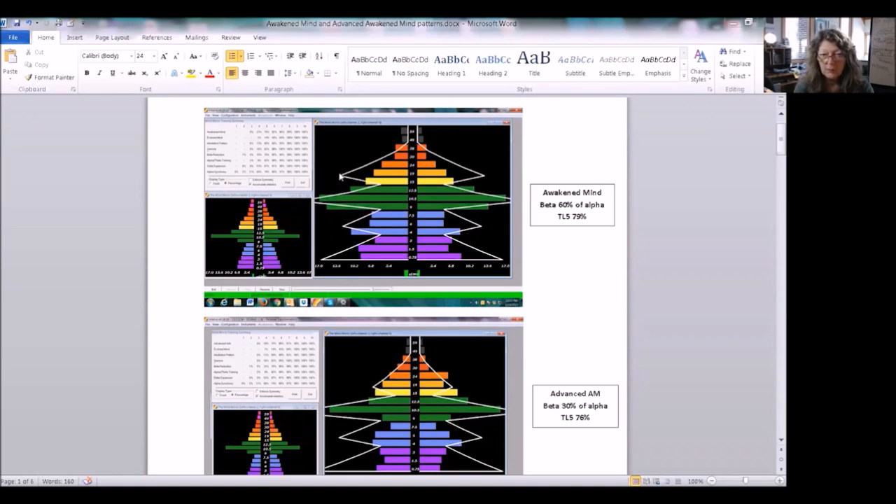
{"action": "mouse_move", "coordinate": [343, 231]}
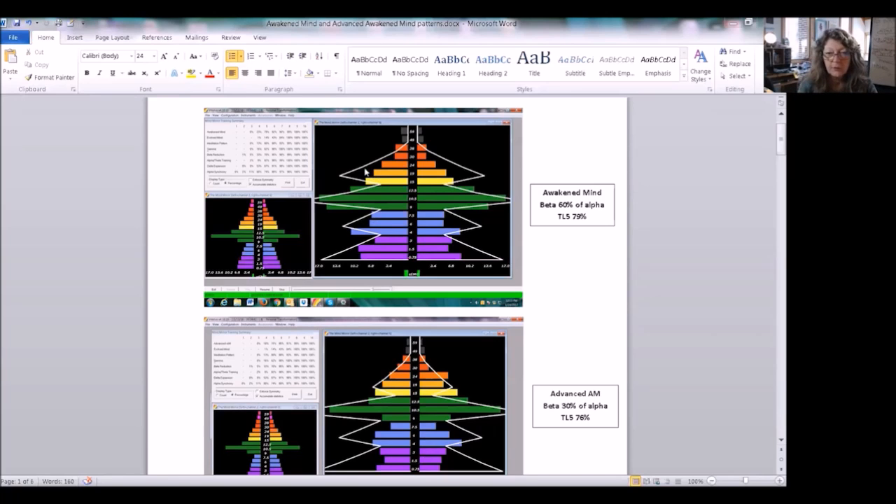
{"action": "mouse_move", "coordinate": [379, 226]}
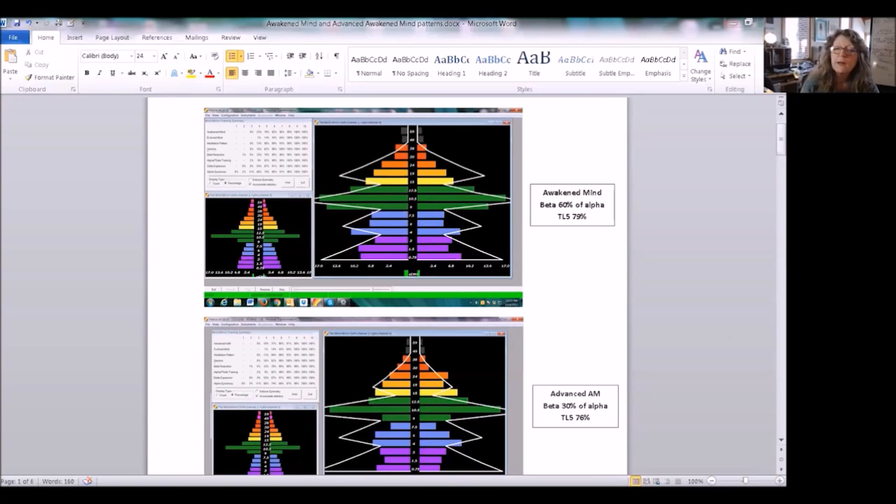
{"action": "mouse_move", "coordinate": [395, 367]}
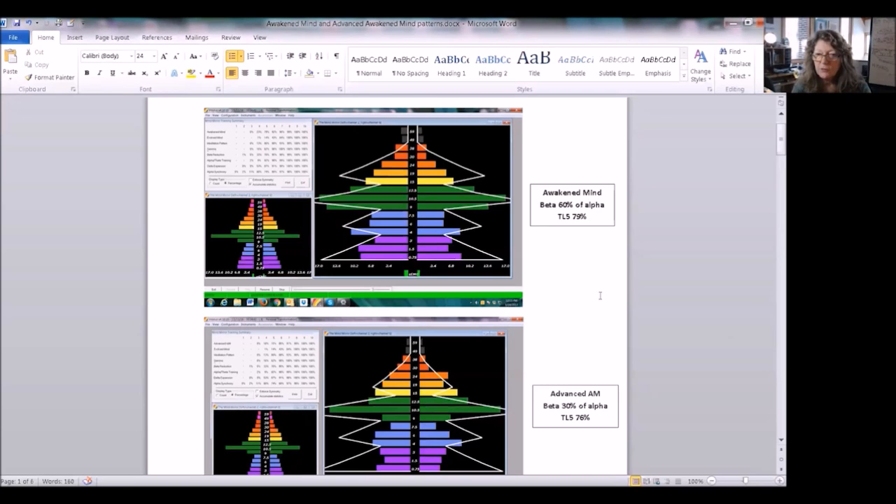
{"action": "mouse_move", "coordinate": [582, 227]}
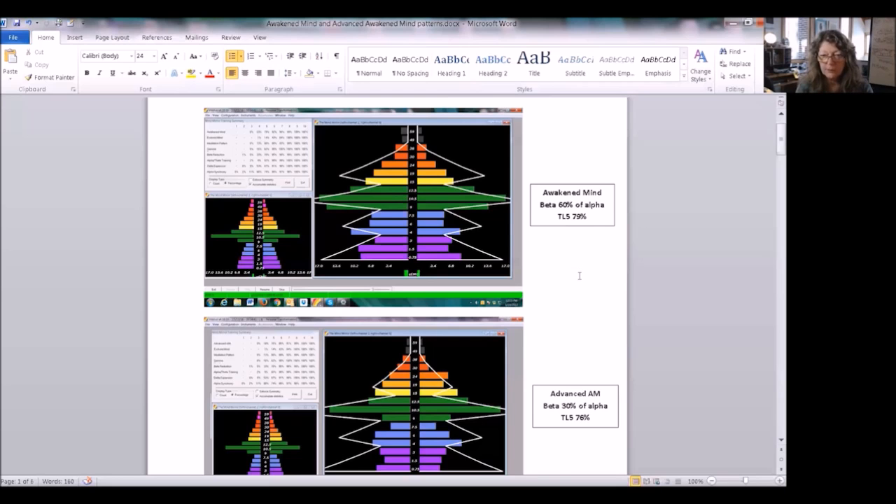
{"action": "scroll", "scroll_direction": "down", "scroll_amount": 3}
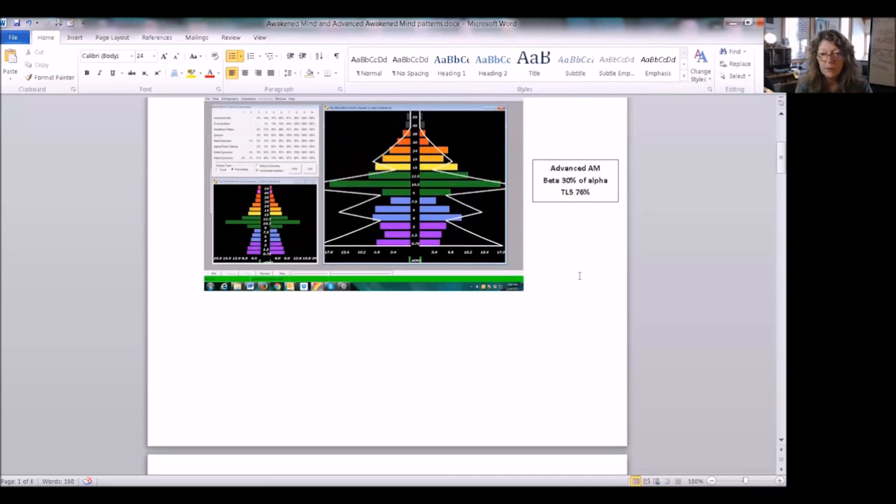
{"action": "scroll", "scroll_direction": "down", "scroll_amount": 3}
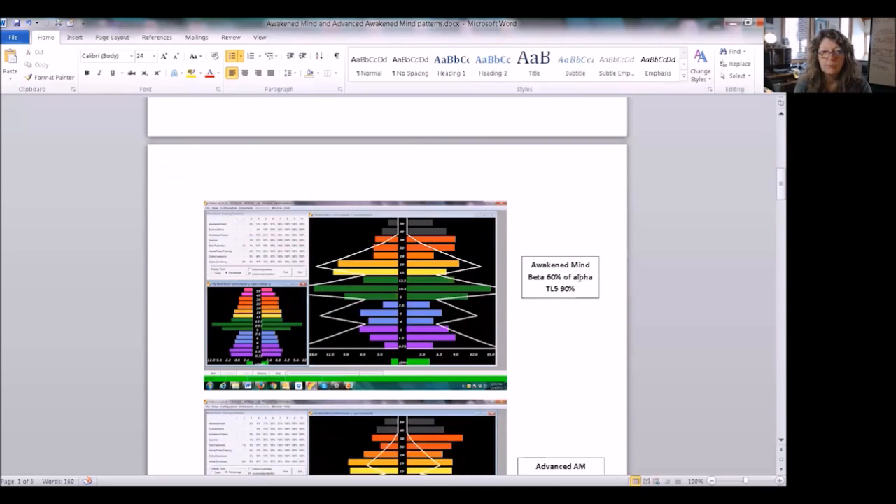
{"action": "scroll", "scroll_direction": "down", "scroll_amount": 3}
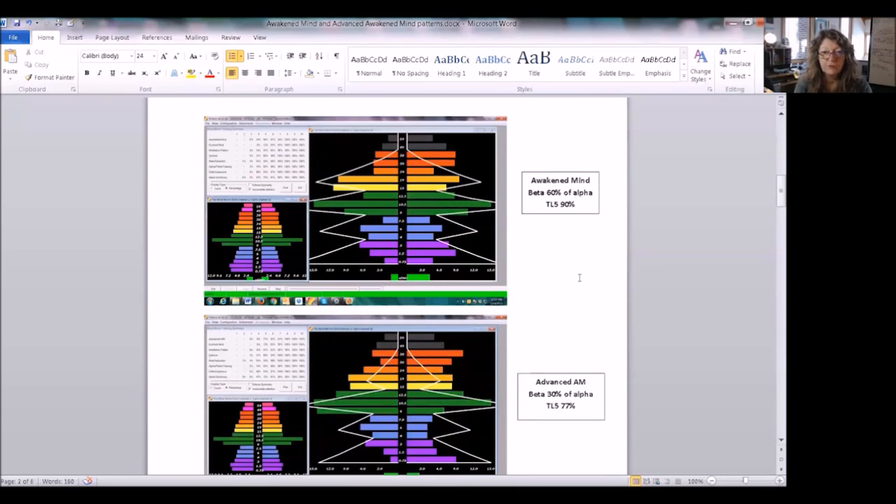
{"action": "scroll", "scroll_direction": "down", "scroll_amount": 3}
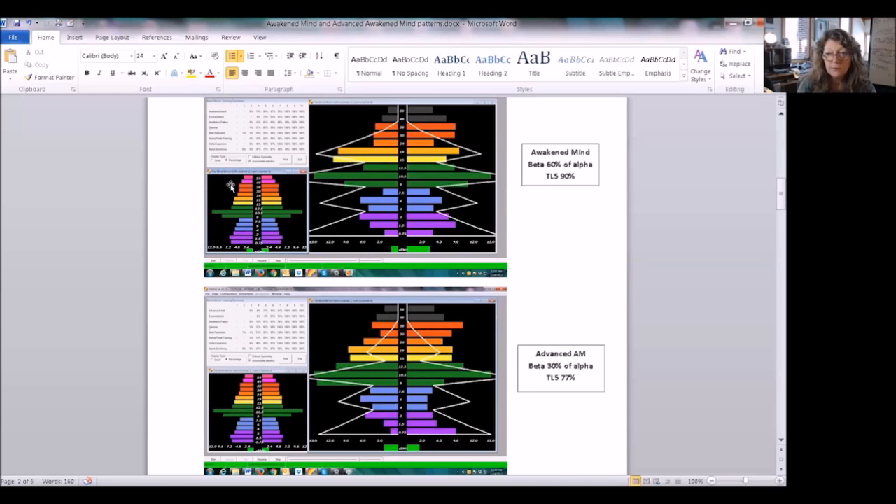
{"action": "mouse_move", "coordinate": [249, 179]}
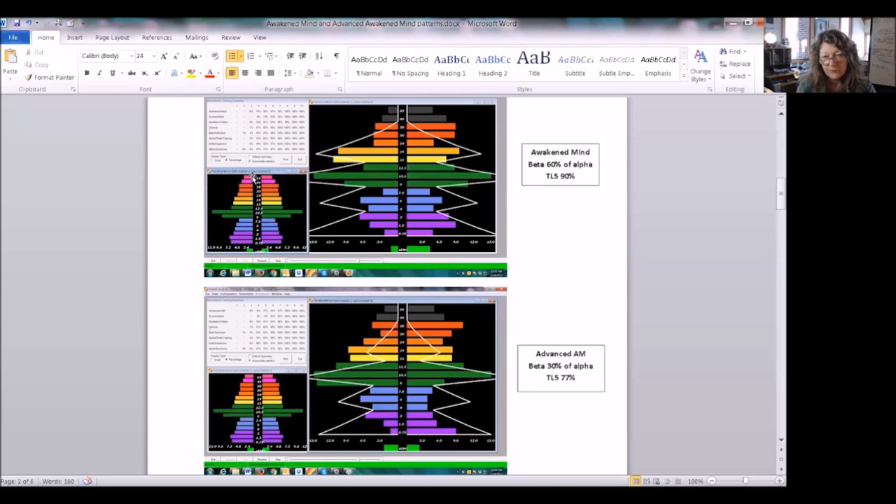
{"action": "mouse_move", "coordinate": [249, 181]}
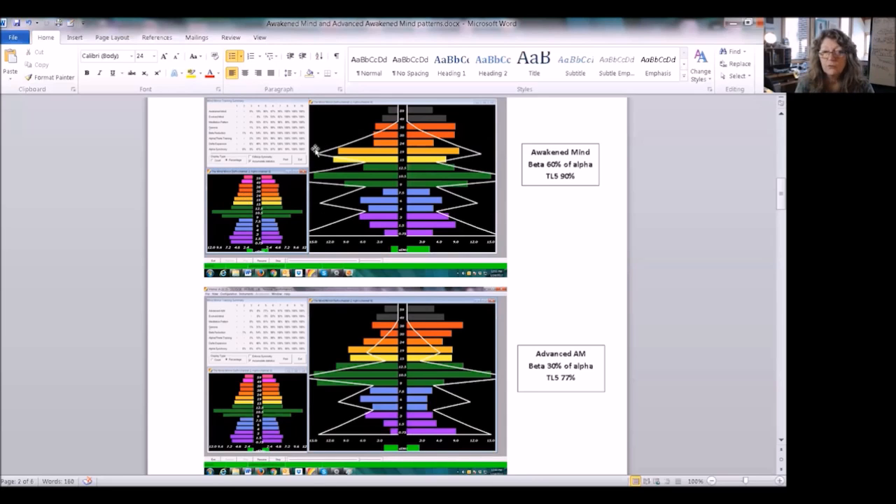
{"action": "mouse_move", "coordinate": [551, 188]}
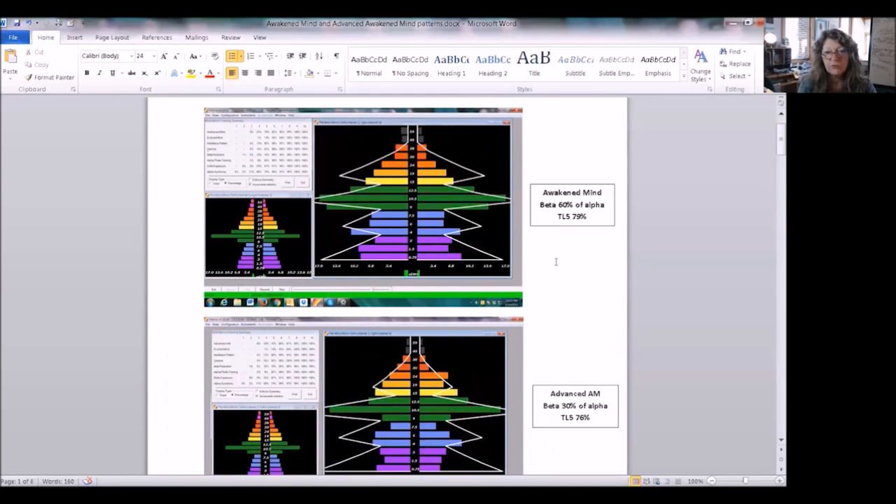
{"action": "mouse_move", "coordinate": [545, 236]}
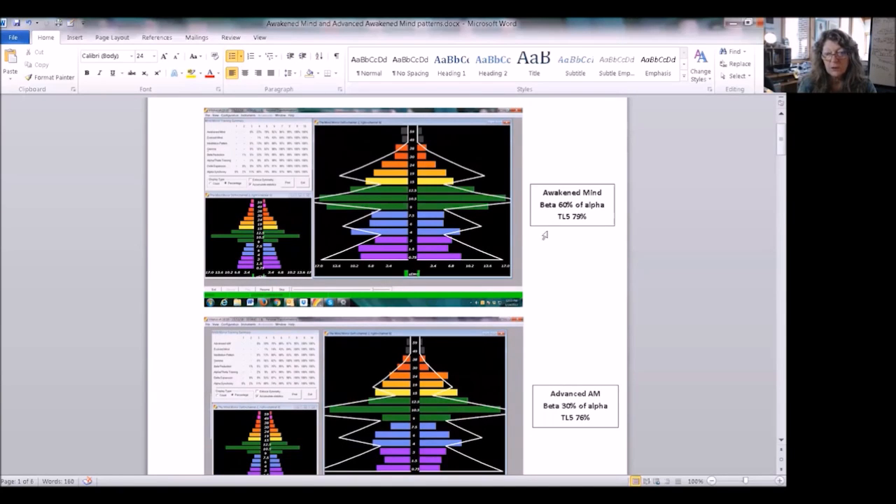
{"action": "mouse_move", "coordinate": [314, 204]}
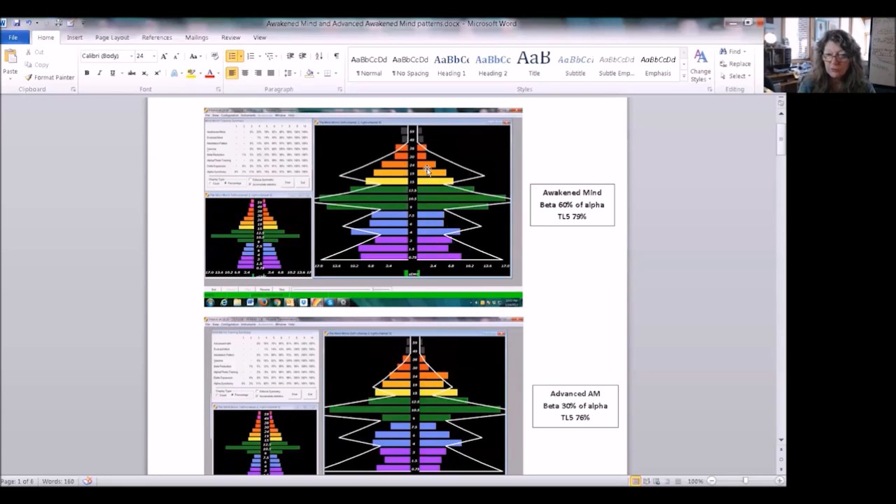
{"action": "mouse_move", "coordinate": [586, 231]}
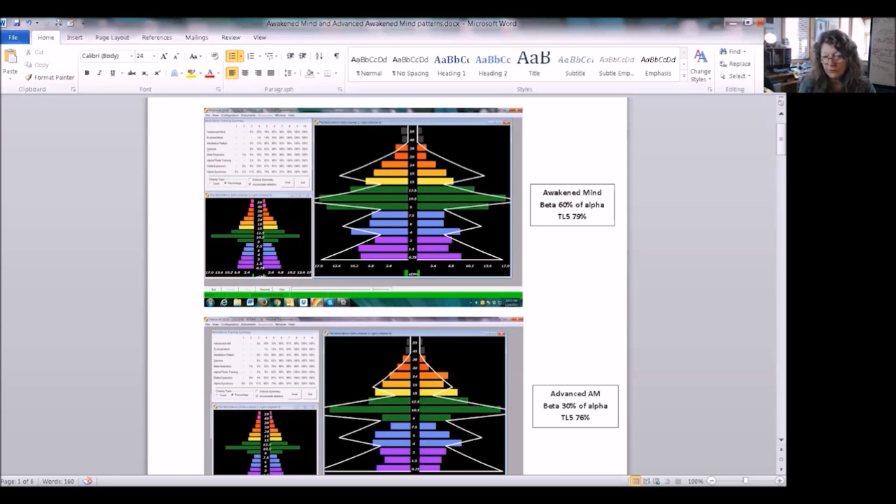
{"action": "scroll", "scroll_direction": "down", "scroll_amount": 3}
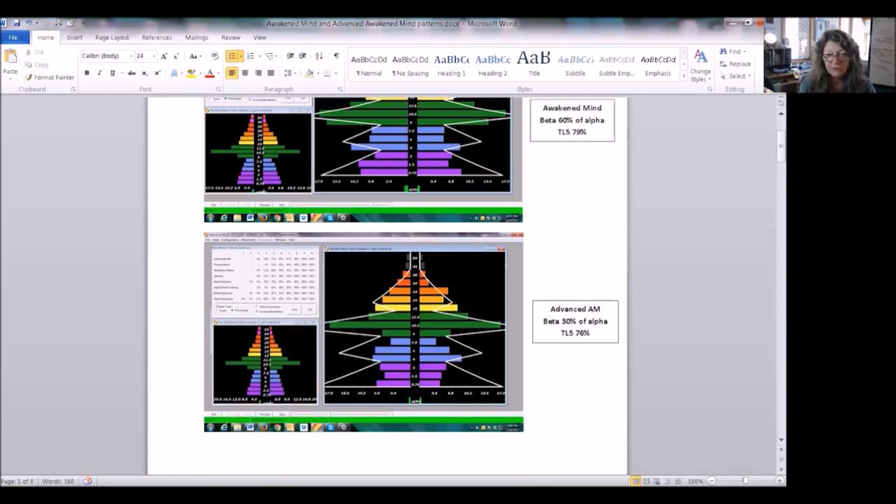
{"action": "scroll", "scroll_direction": "down", "scroll_amount": 3}
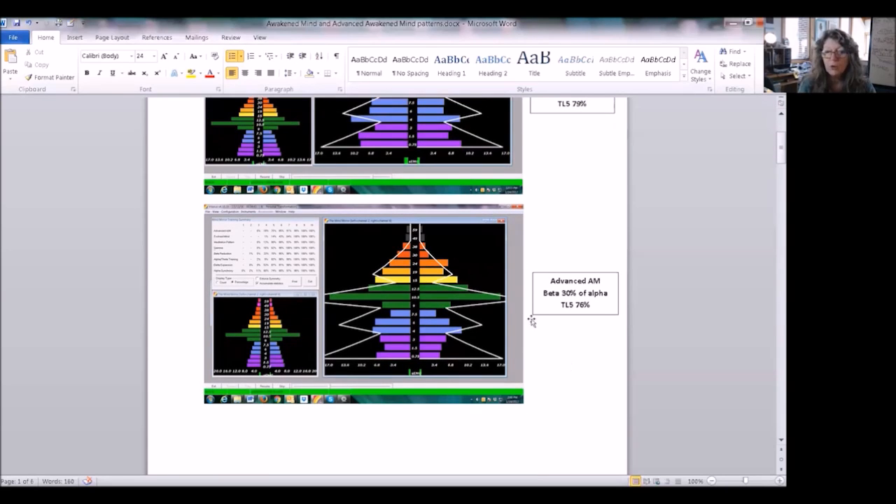
{"action": "mouse_move", "coordinate": [415, 249]}
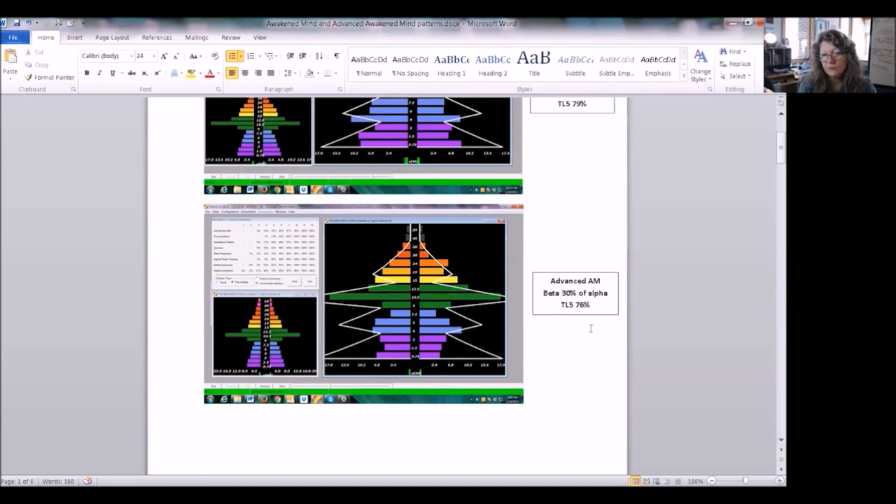
{"action": "scroll", "scroll_direction": "down", "scroll_amount": 3}
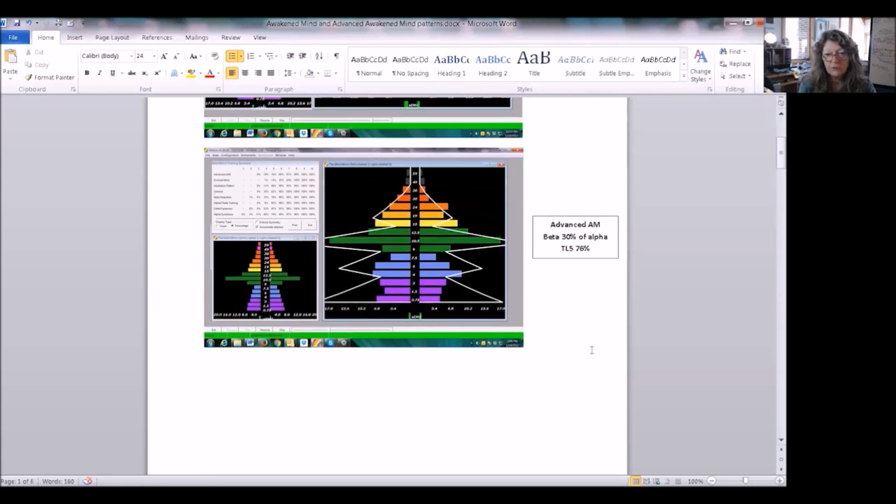
{"action": "scroll", "scroll_direction": "down", "scroll_amount": 3}
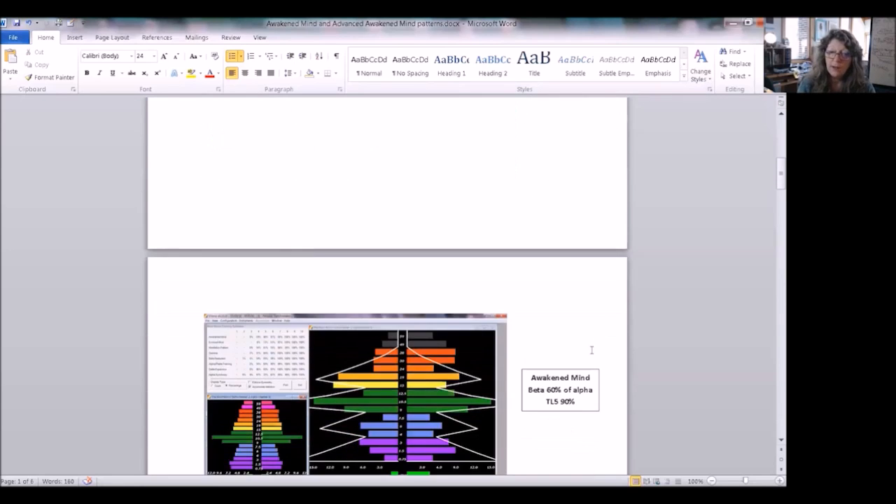
{"action": "scroll", "scroll_direction": "down", "scroll_amount": 3}
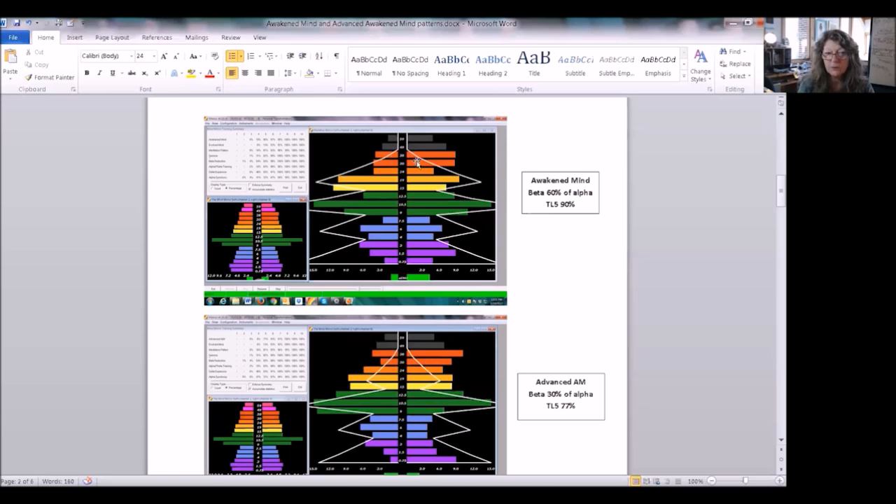
{"action": "scroll", "scroll_direction": "down", "scroll_amount": 3}
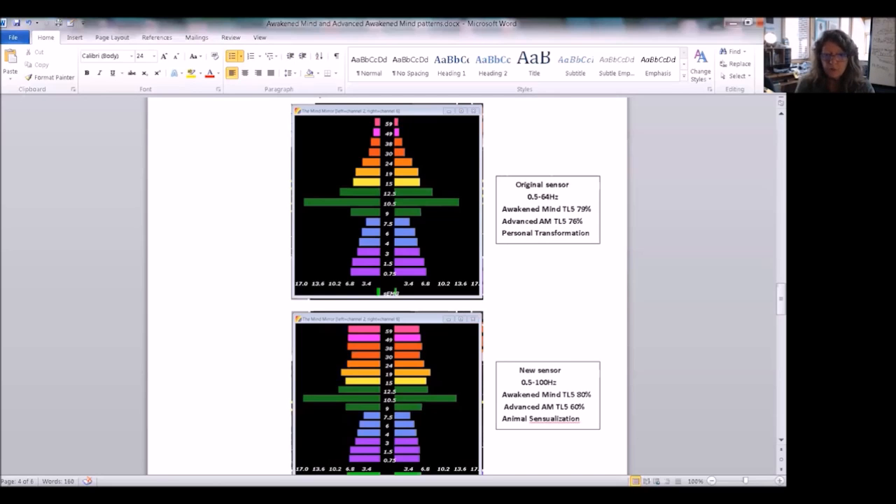
{"action": "mouse_move", "coordinate": [426, 351]}
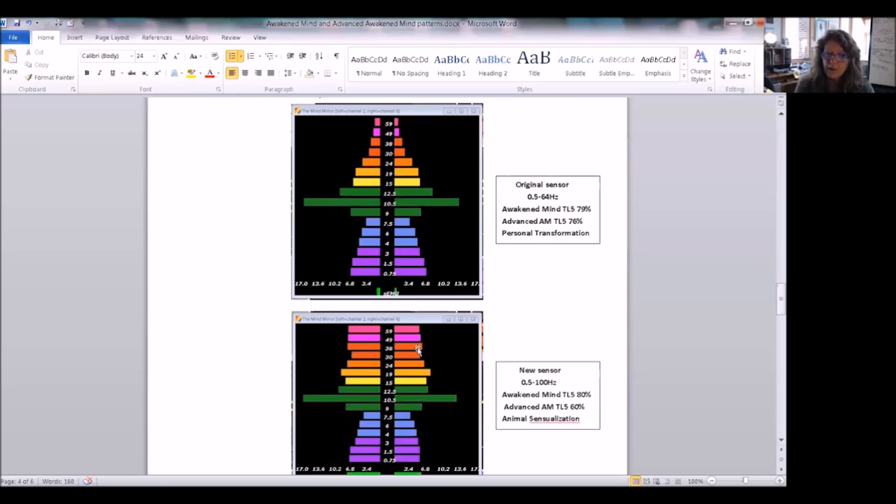
{"action": "mouse_move", "coordinate": [414, 302]}
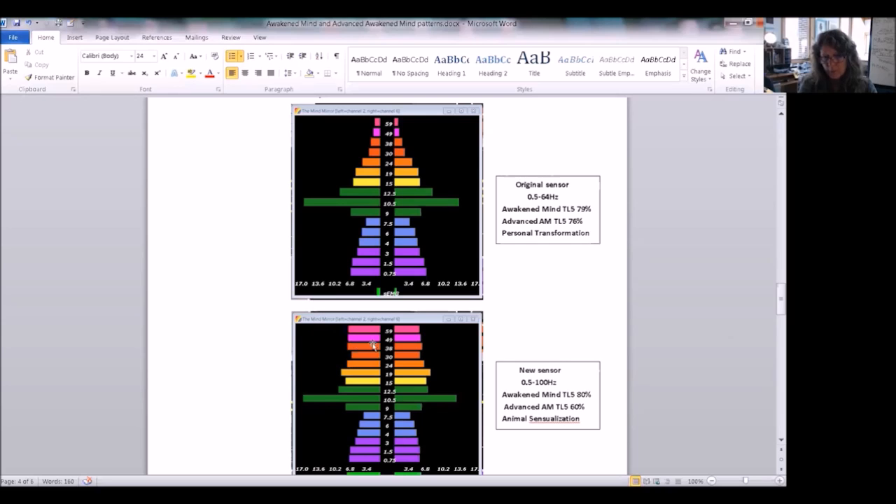
{"action": "mouse_move", "coordinate": [299, 335]}
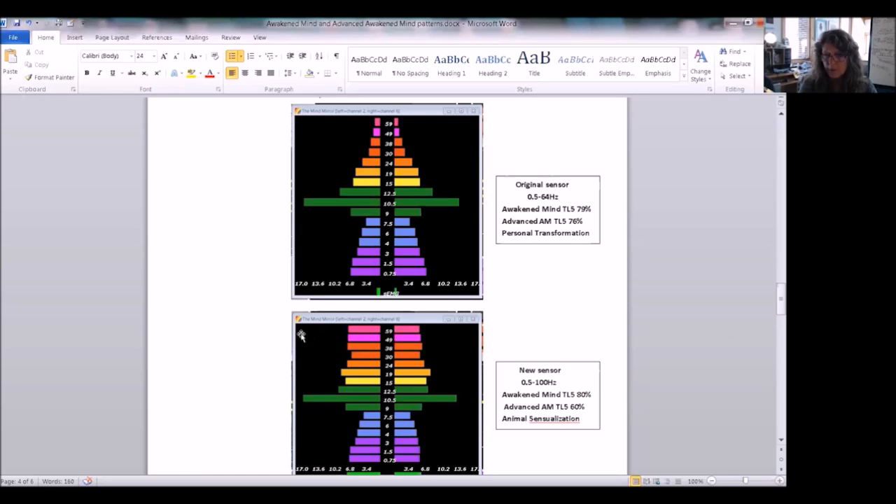
{"action": "mouse_move", "coordinate": [473, 351]}
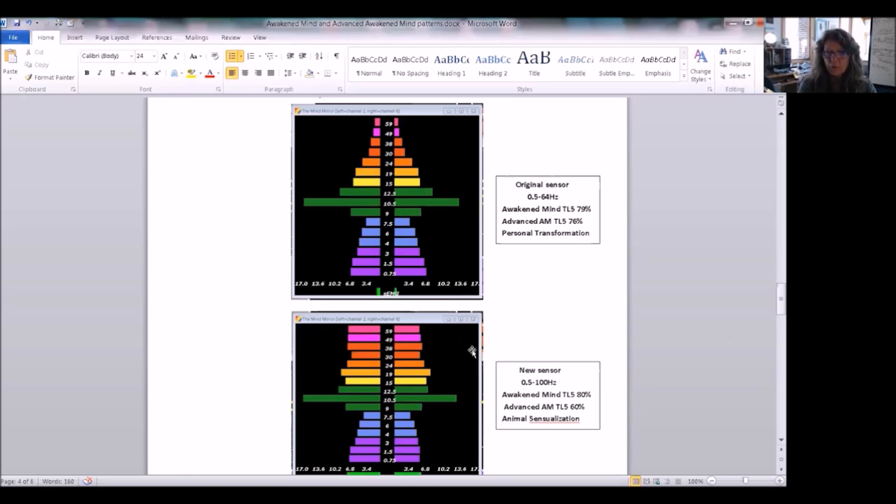
{"action": "mouse_move", "coordinate": [545, 313]}
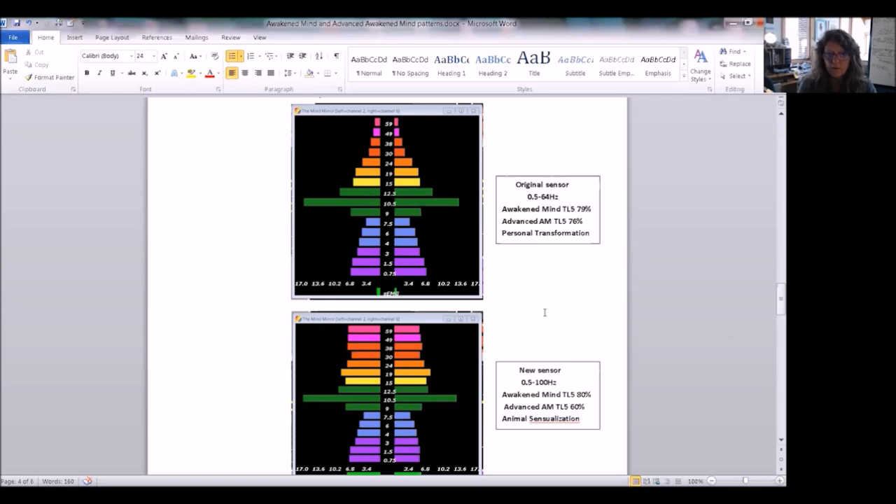